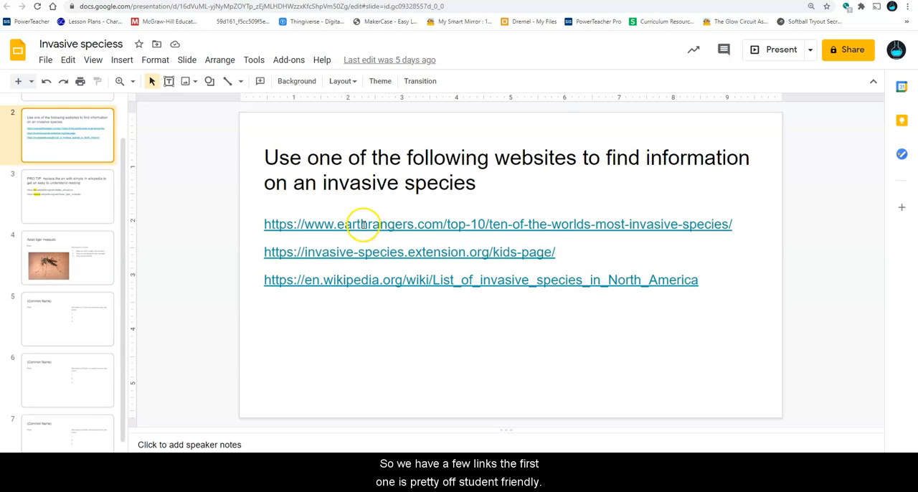
- Review the resource links box and the Asian tiger mosquito example slide's title and three-facts box
left_click(362, 224)
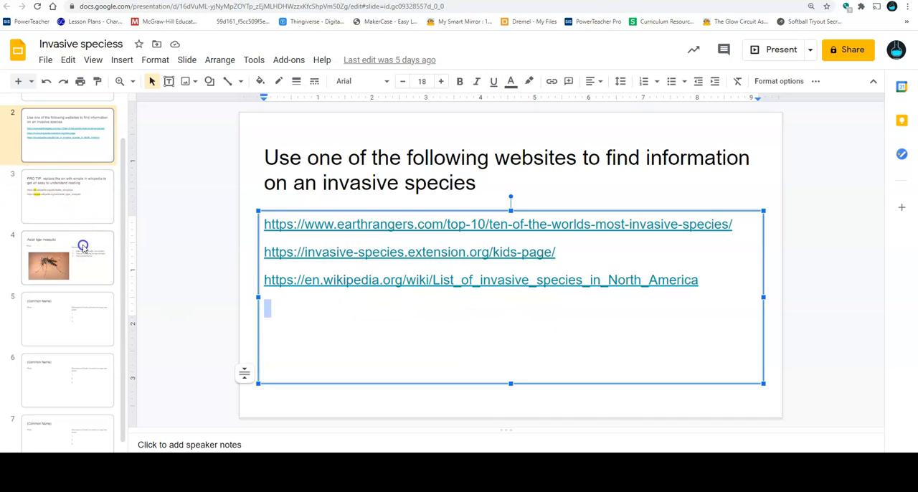
left_click(66, 258)
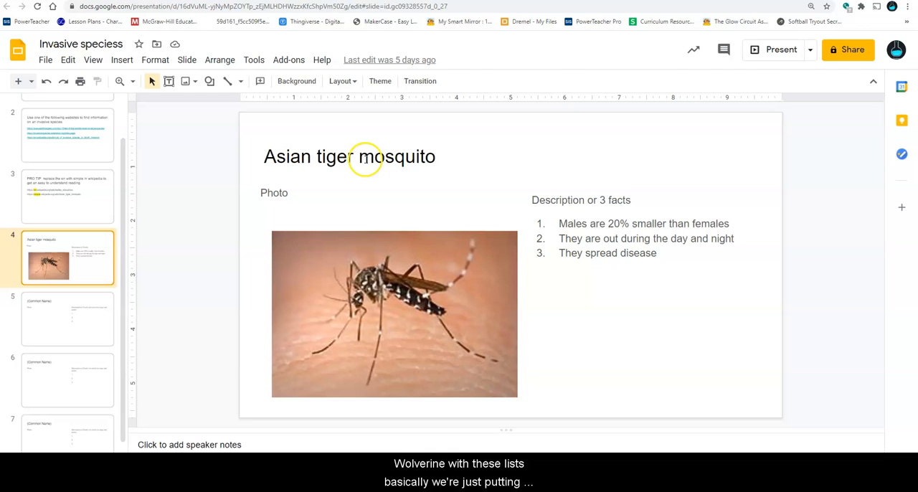
triple_click(351, 156)
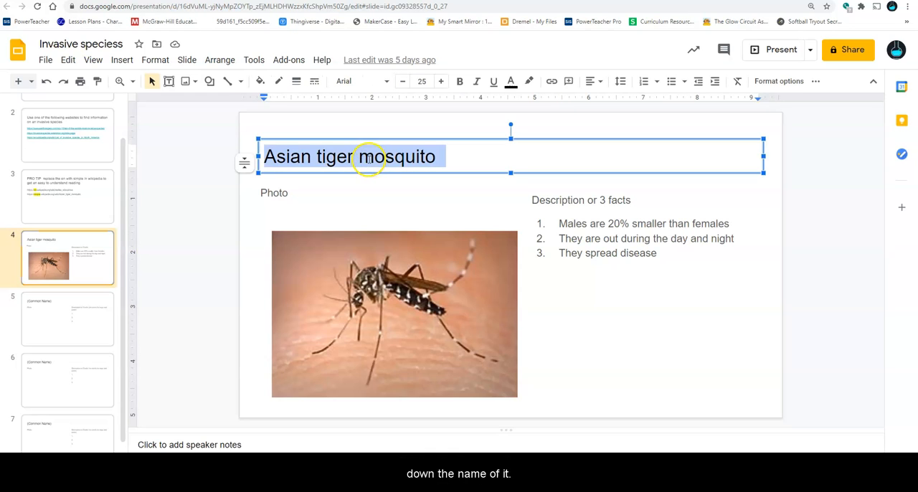
left_click(393, 313)
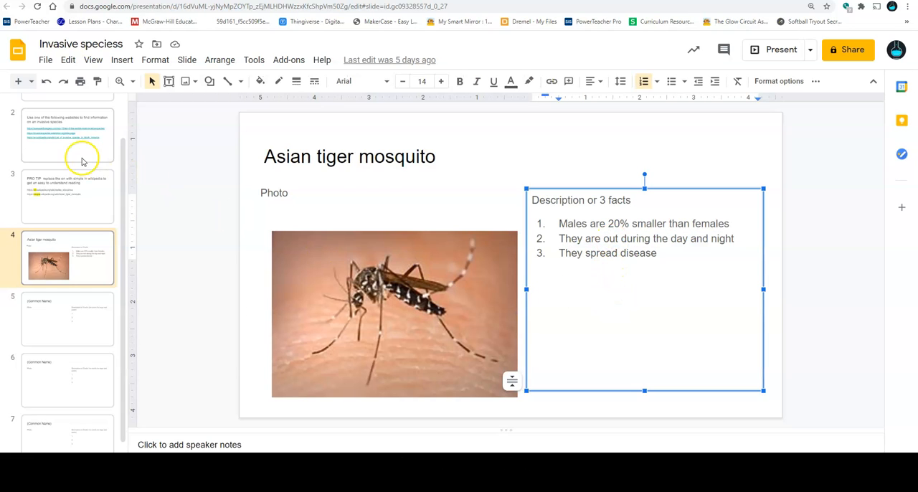
- View the Wikipedia list of invasive species from the resource slide, then move to the Simple Wikipedia pro tip slide
left_click(68, 135)
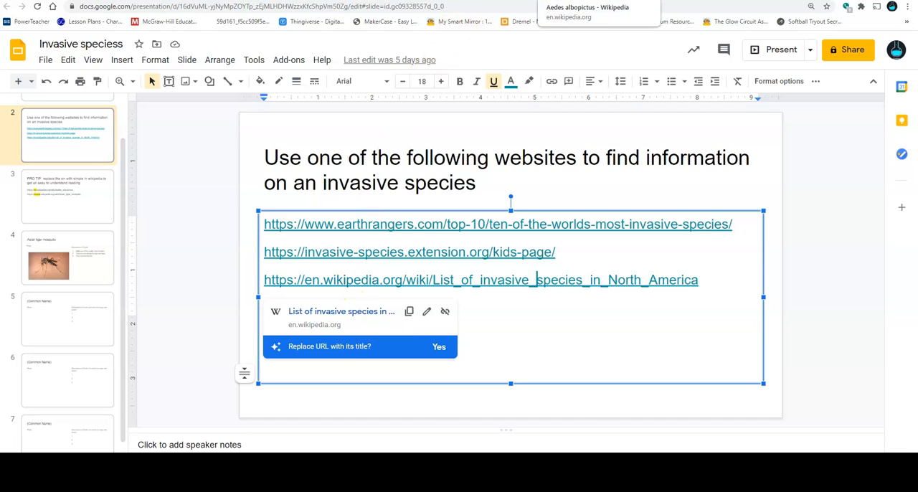
left_click(481, 280)
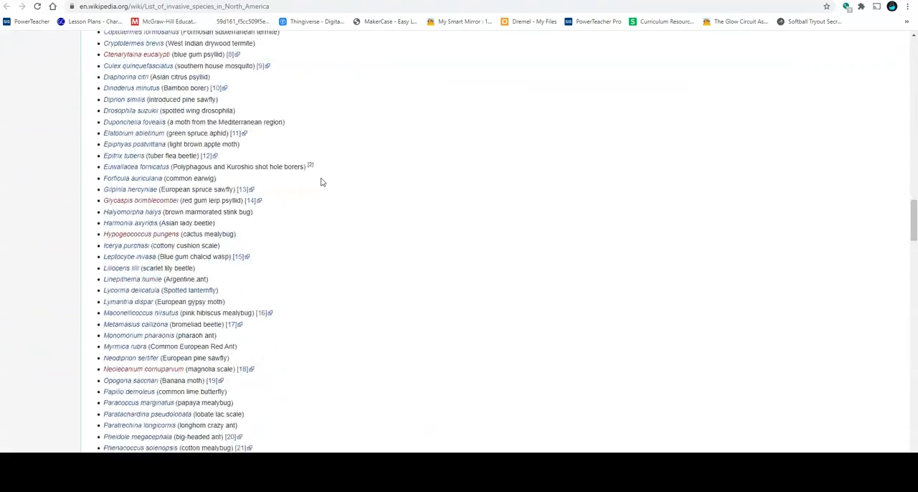
scroll("down", 3)
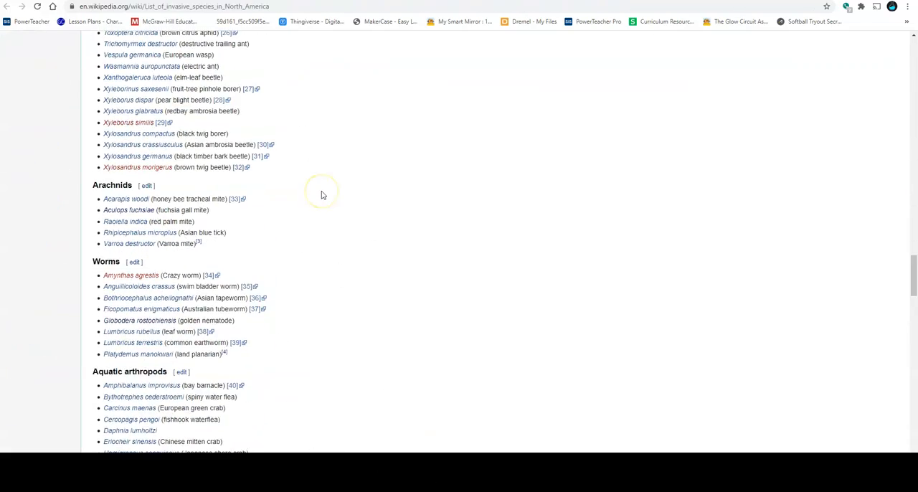
scroll("down", 3)
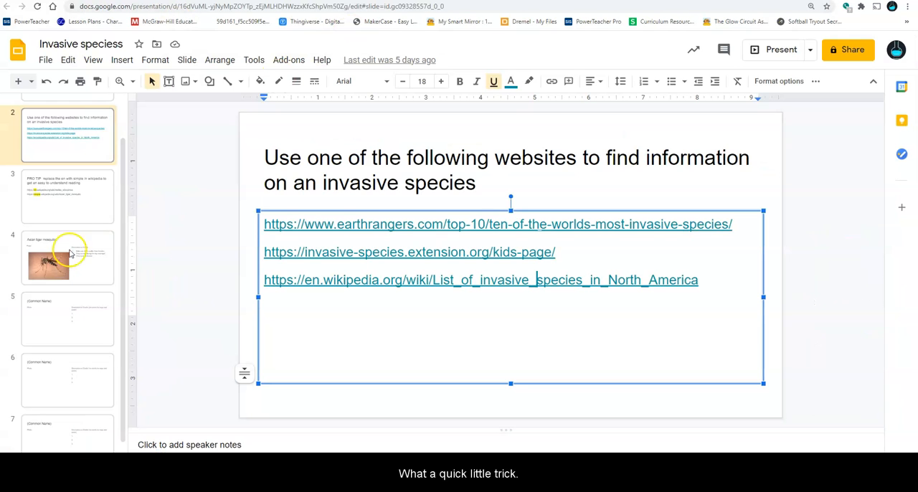
left_click(66, 195)
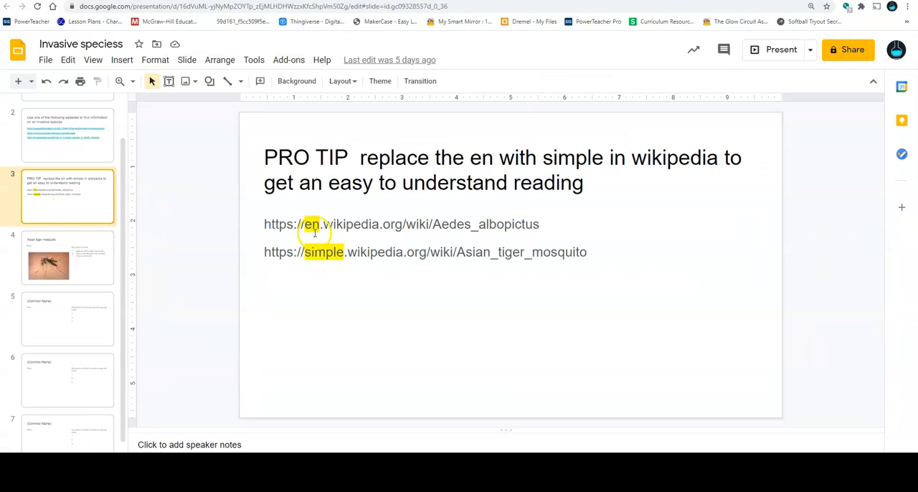
mouse_move(325, 251)
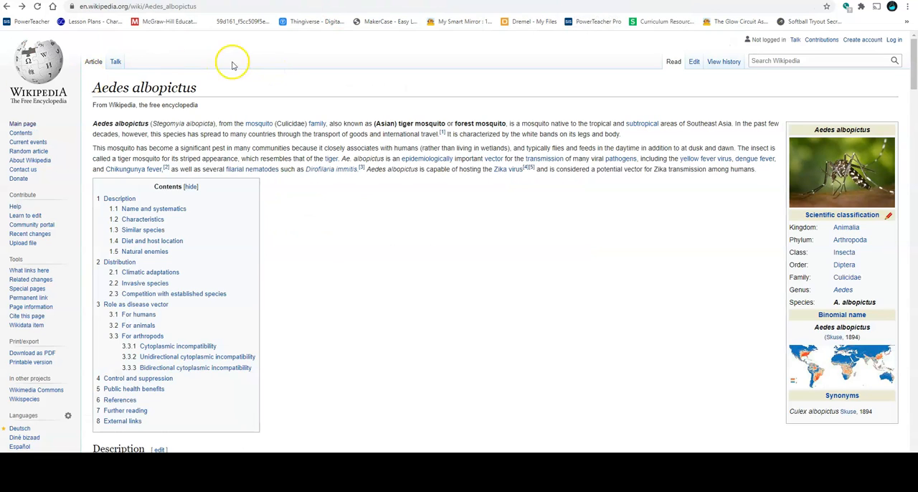
- Read the Simple English Asian tiger mosquito article and switch back to the pro tip slide
left_click(137, 5)
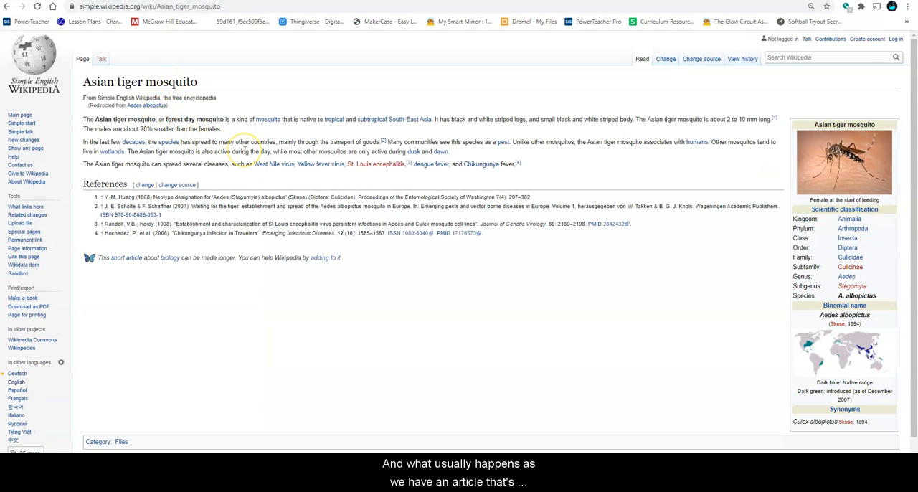
mouse_move(382, 169)
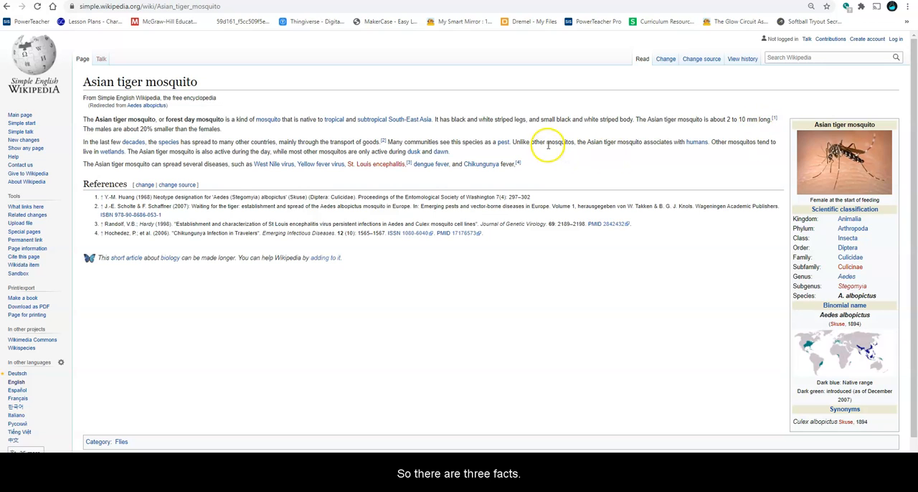
left_click(844, 162)
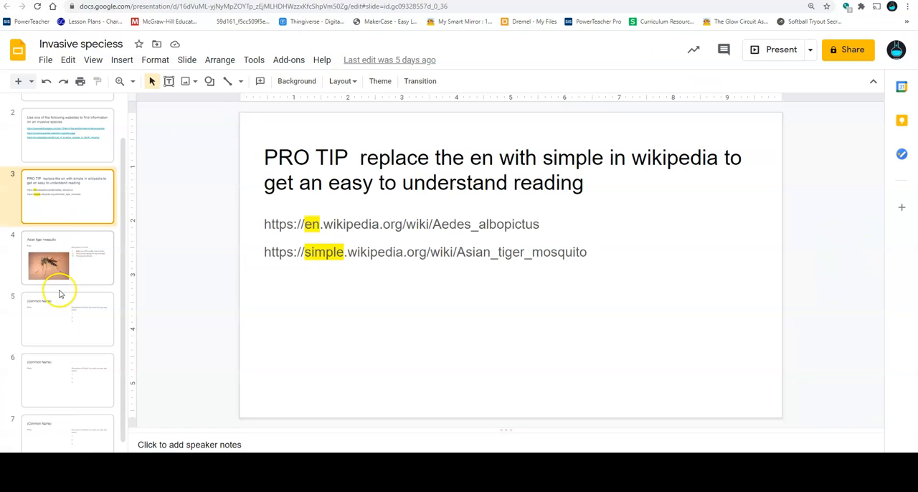
- Look through the three blank Common Name template slides and return to the resource links slide
left_click(68, 365)
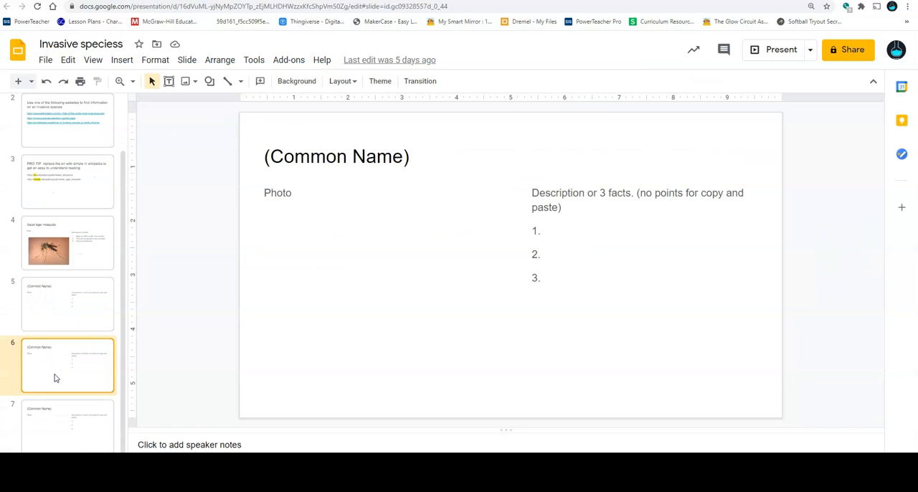
left_click(67, 304)
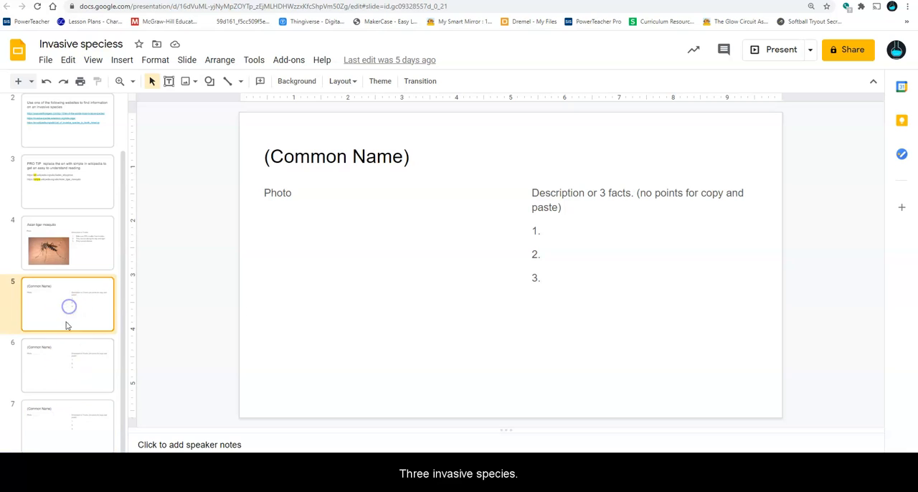
left_click(67, 423)
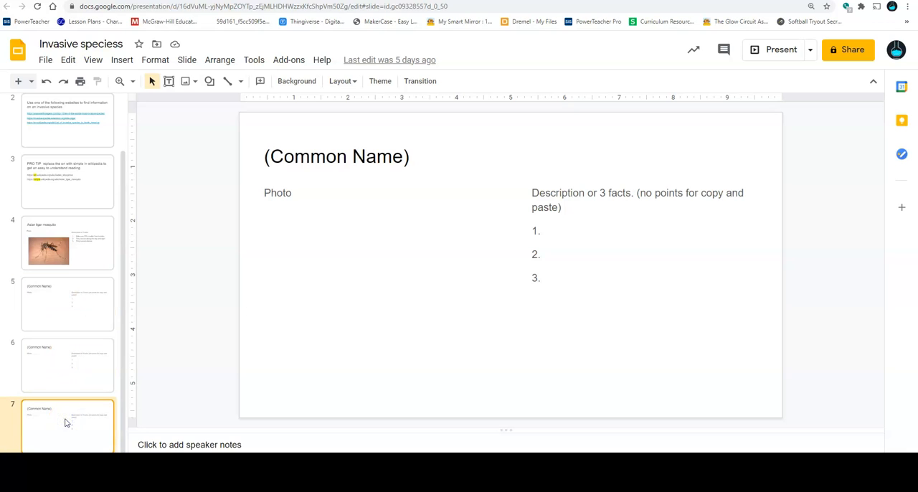
left_click(67, 135)
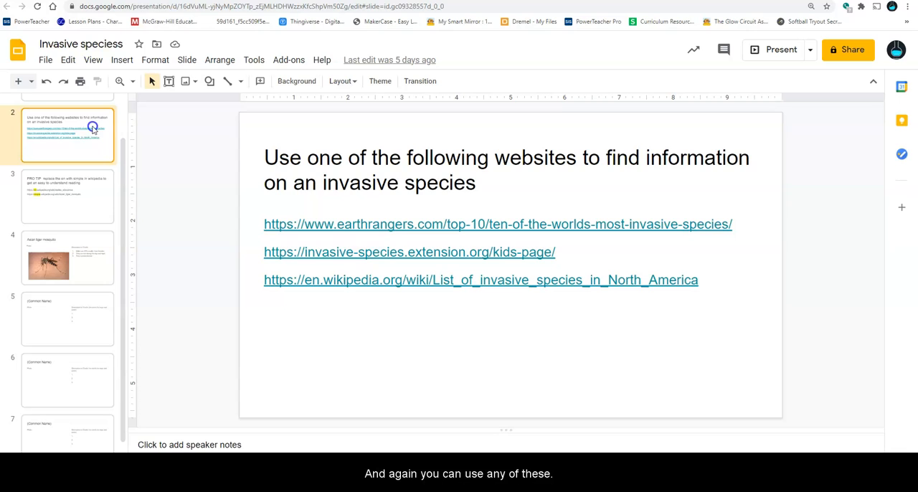
mouse_move(333, 287)
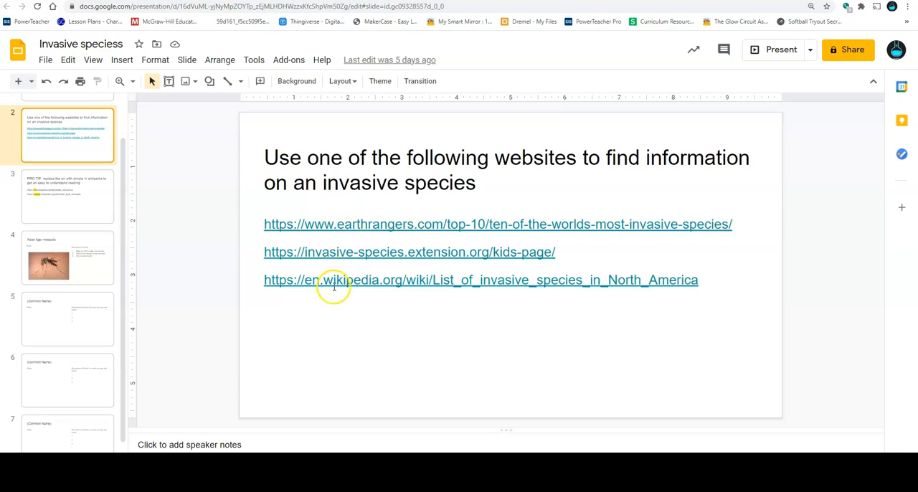